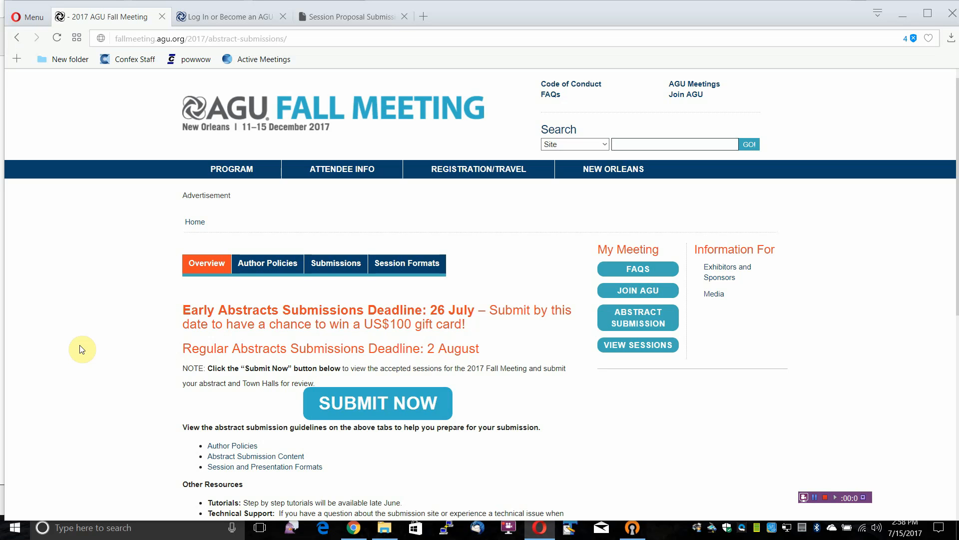
{"action": "mouse_move", "coordinate": [158, 322]}
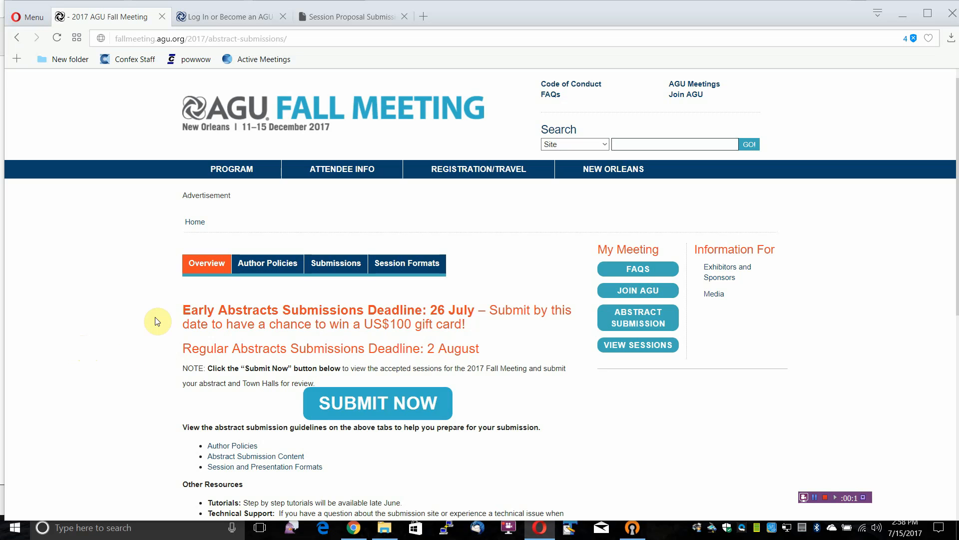
{"action": "mouse_move", "coordinate": [259, 330]}
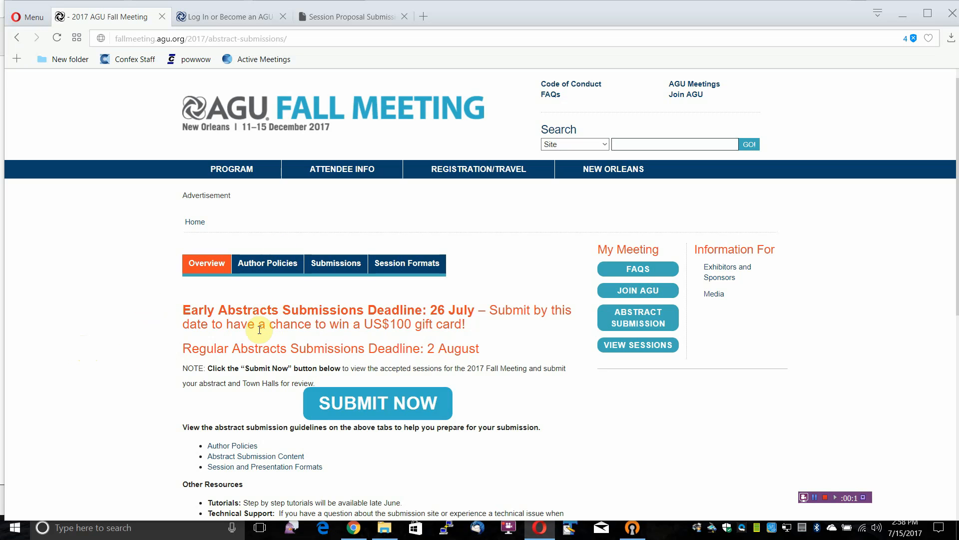
{"action": "mouse_move", "coordinate": [278, 263]}
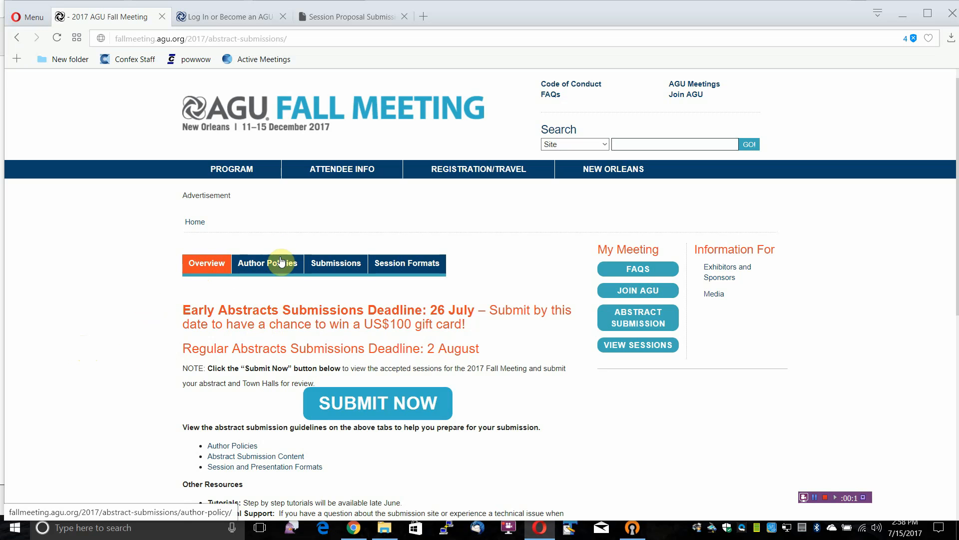
{"action": "mouse_move", "coordinate": [363, 271]}
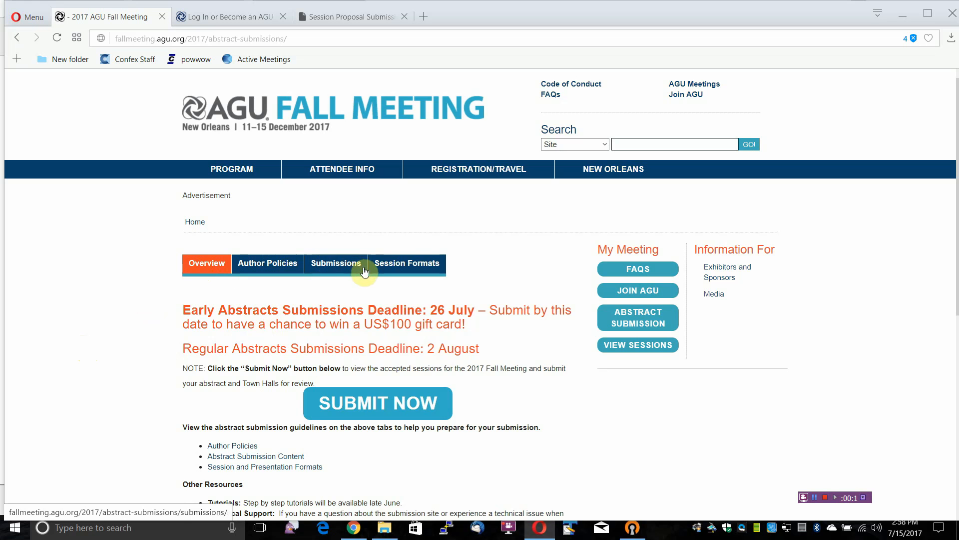
{"action": "mouse_move", "coordinate": [414, 266]}
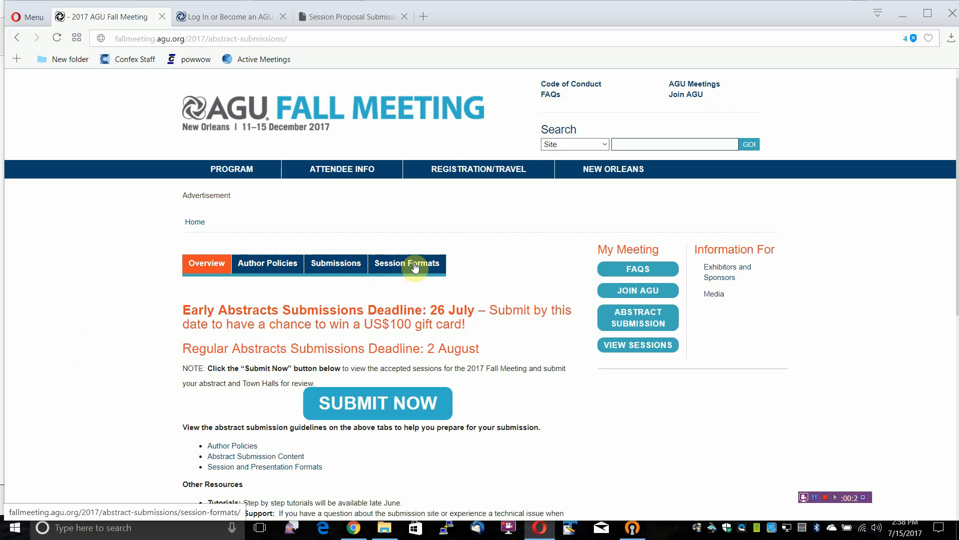
{"action": "mouse_move", "coordinate": [514, 115]}
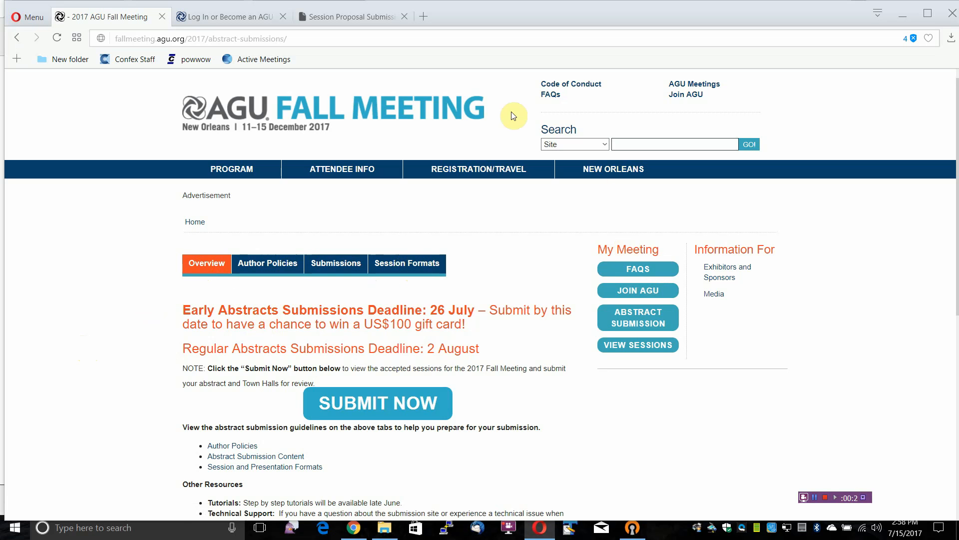
Review the AGU member login page, then move to the session proposal submission listing
{"action": "left_click", "coordinate": [226, 17]}
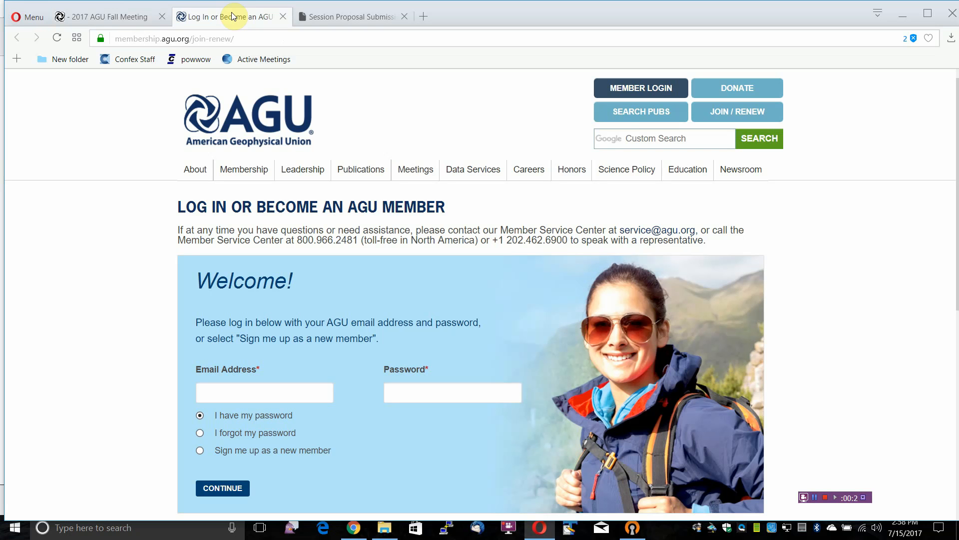
{"action": "left_click", "coordinate": [104, 16]}
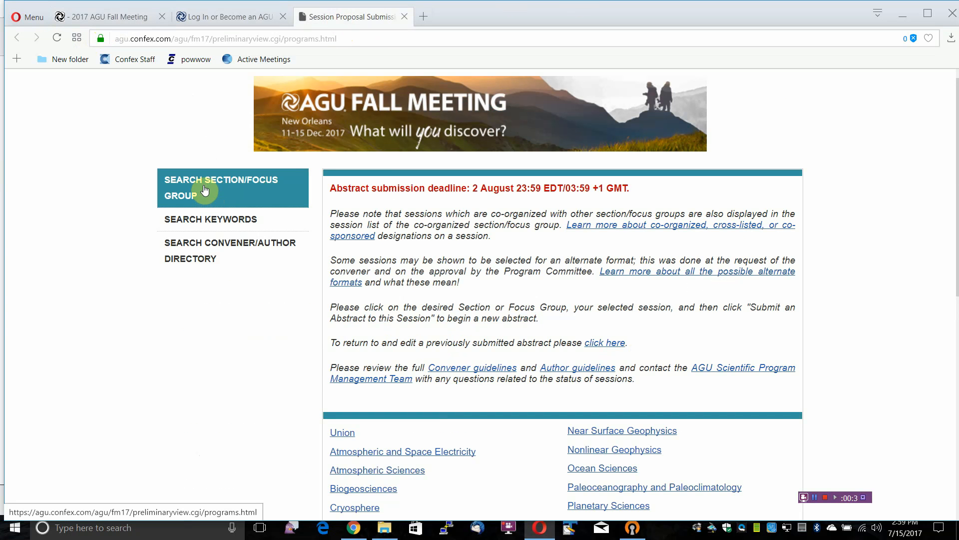
{"action": "left_click", "coordinate": [403, 451]}
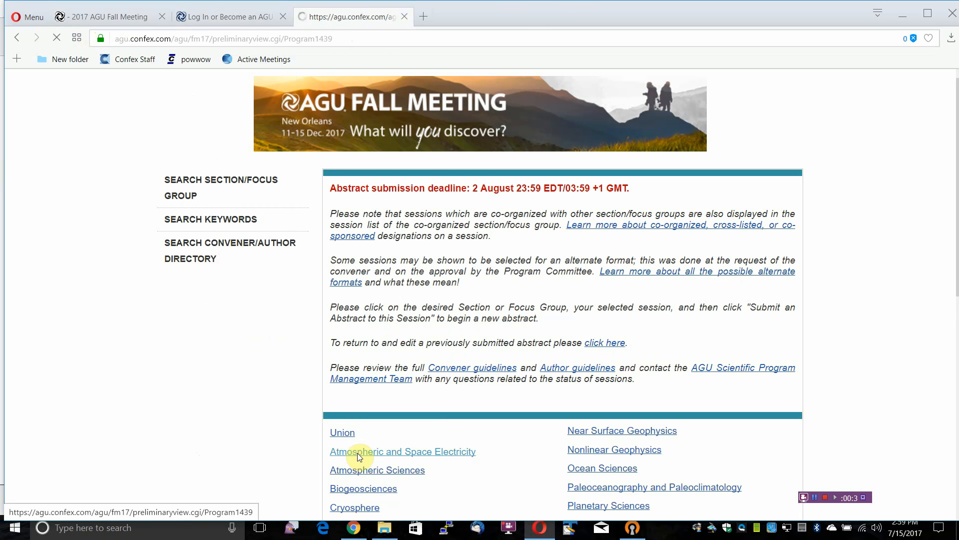
{"action": "left_click", "coordinate": [403, 451]}
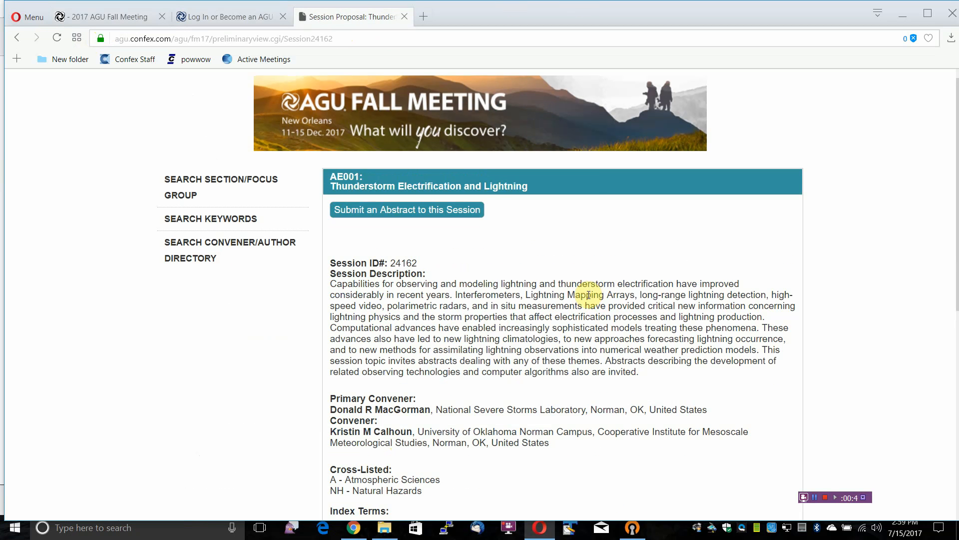
{"action": "mouse_move", "coordinate": [174, 139]}
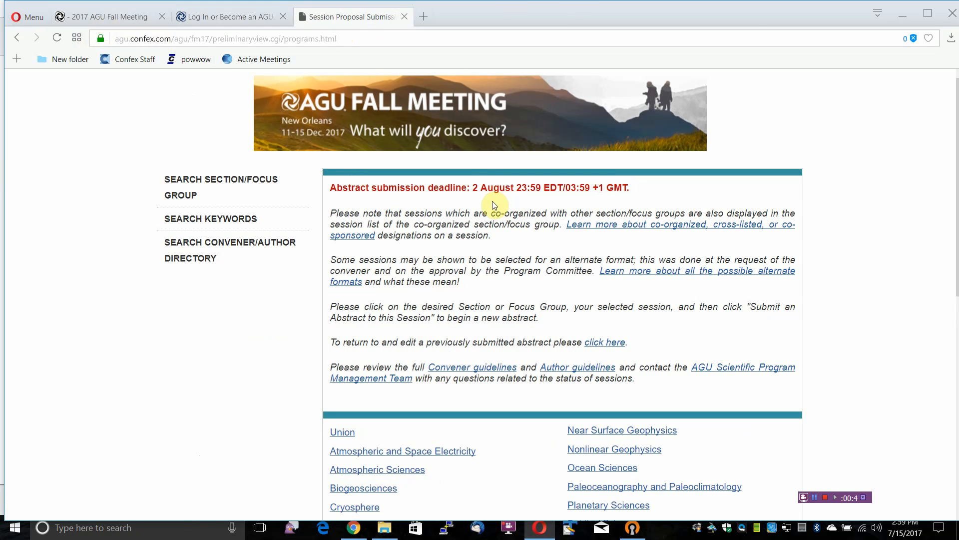
{"action": "mouse_move", "coordinate": [519, 198]}
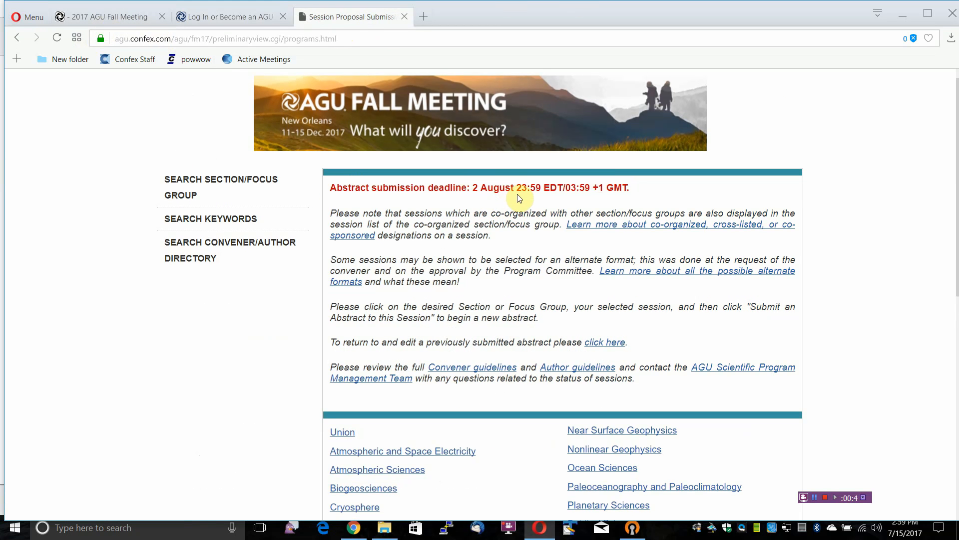
{"action": "mouse_move", "coordinate": [520, 191]}
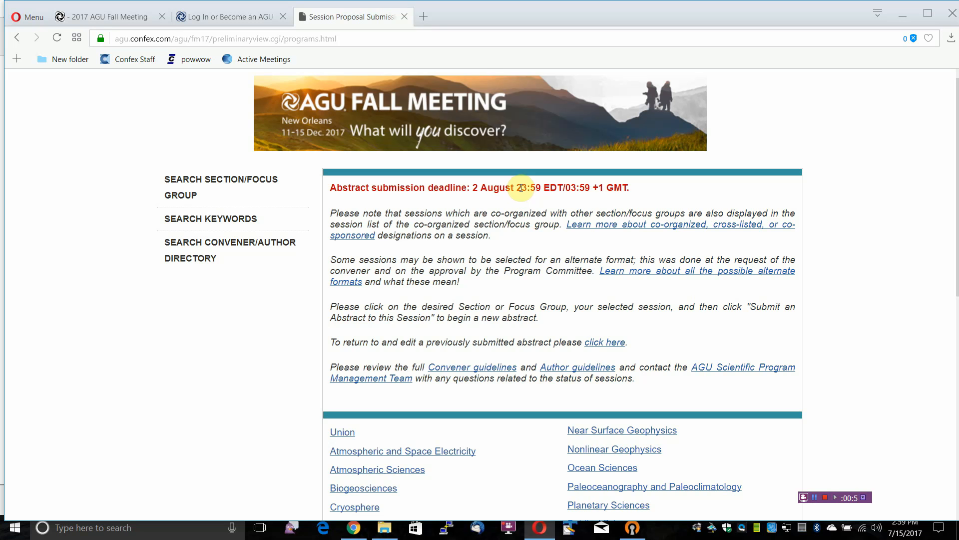
{"action": "mouse_move", "coordinate": [553, 188]}
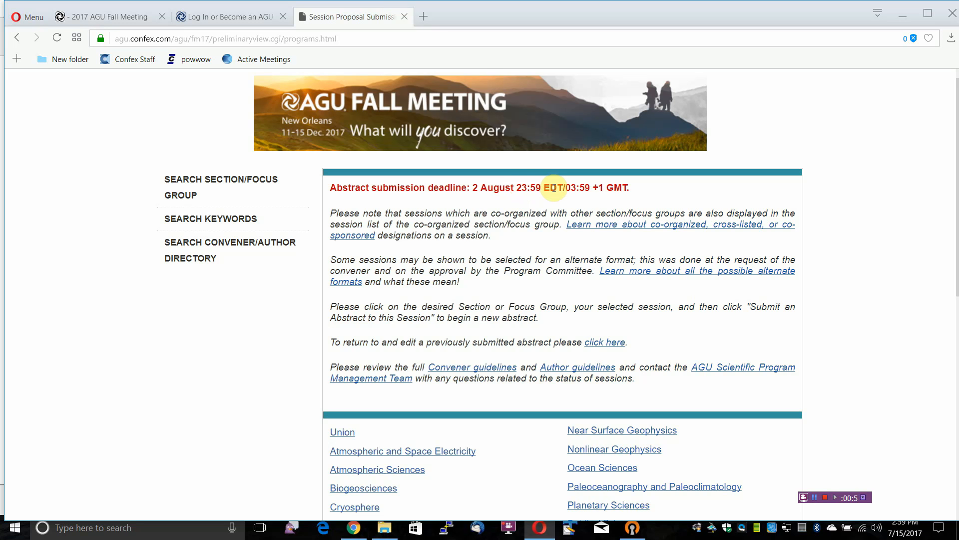
{"action": "mouse_move", "coordinate": [364, 286]}
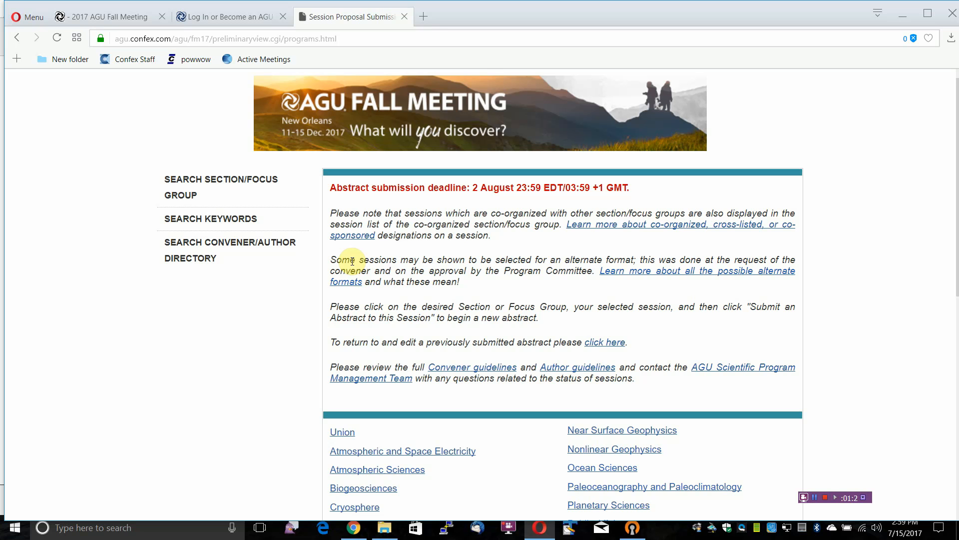
{"action": "mouse_move", "coordinate": [698, 368]}
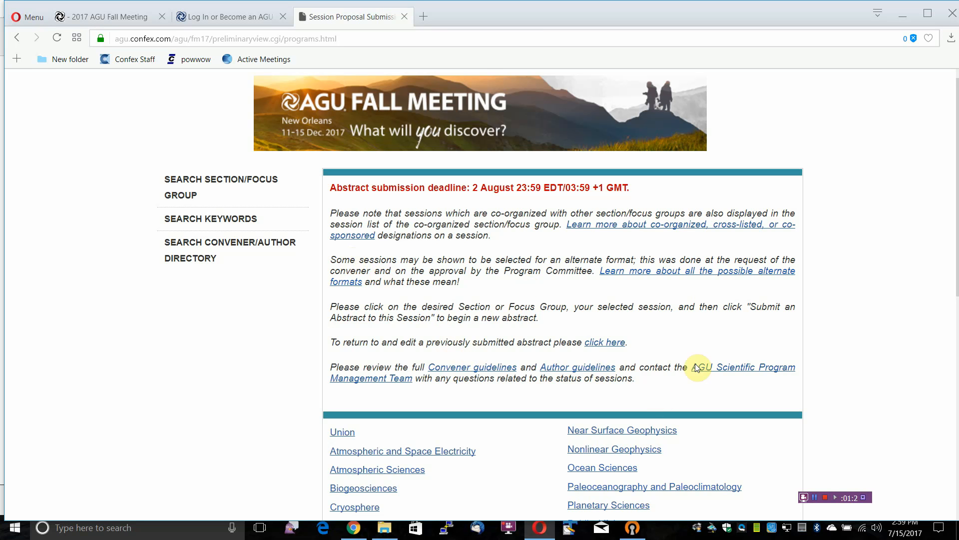
{"action": "mouse_move", "coordinate": [727, 248]}
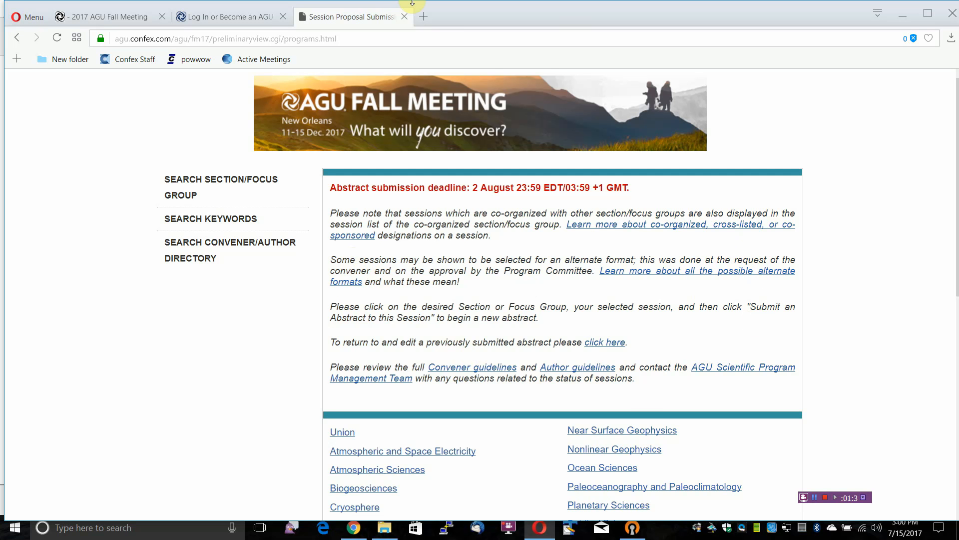
{"action": "mouse_move", "coordinate": [120, 16]}
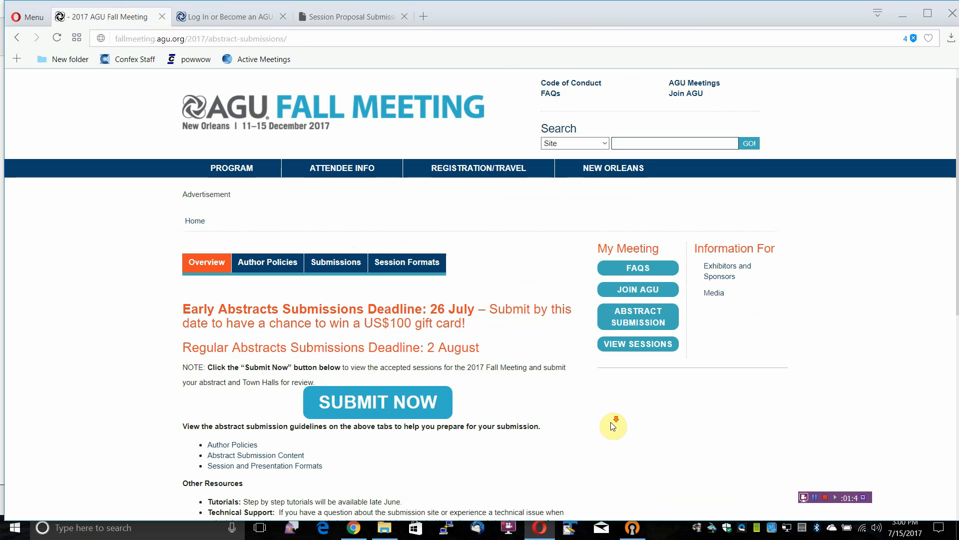
Bring up the Author Policies page for abstract submissions
{"action": "scroll", "scroll_direction": "down", "scroll_amount": 3}
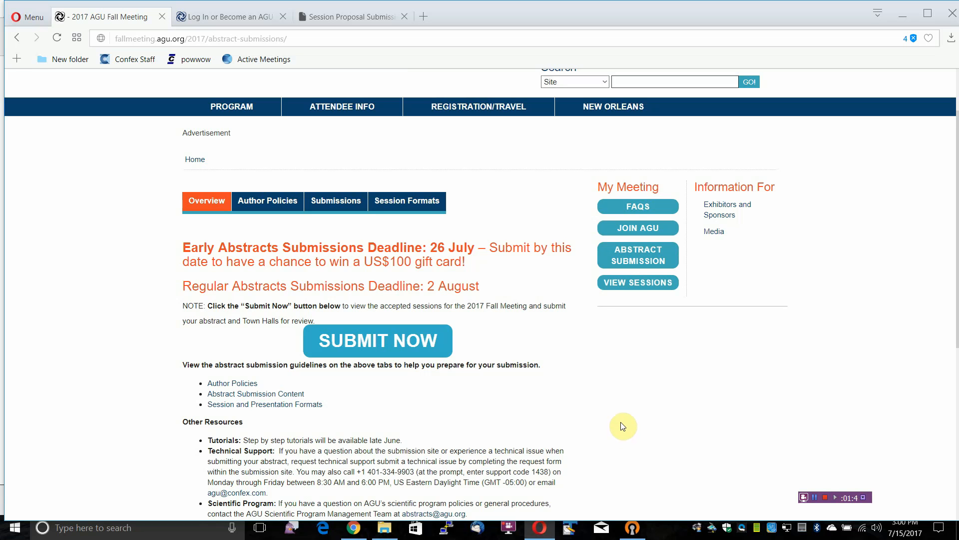
{"action": "mouse_move", "coordinate": [481, 354]}
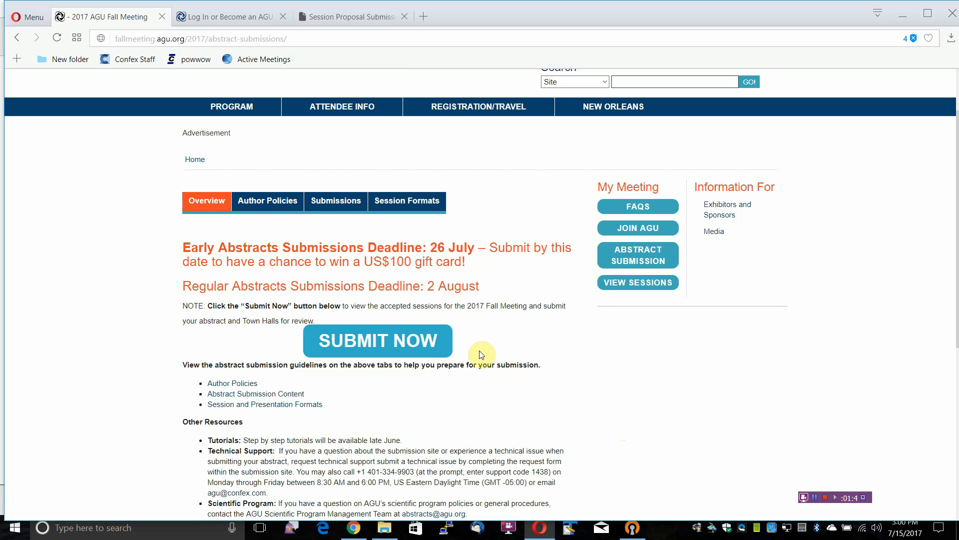
{"action": "left_click", "coordinate": [268, 200]}
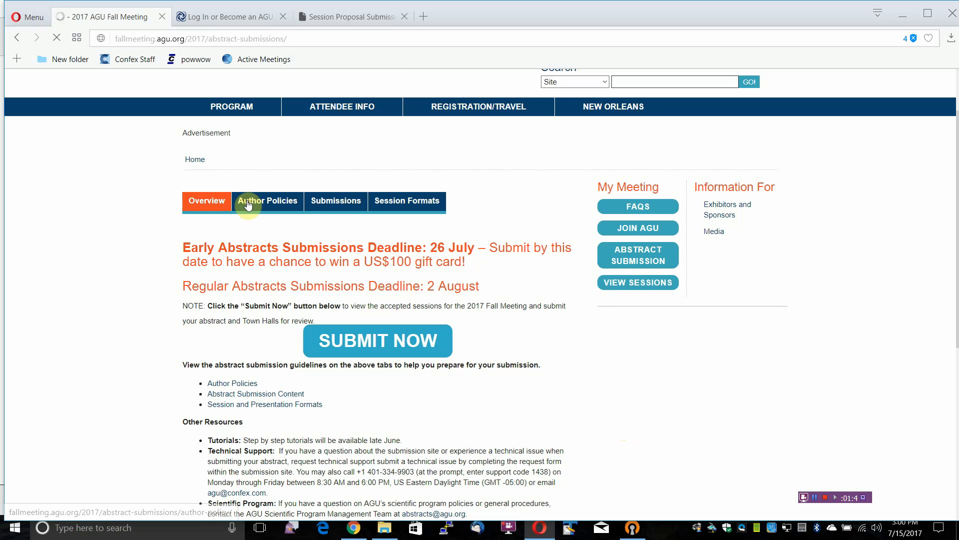
{"action": "left_click", "coordinate": [267, 201]}
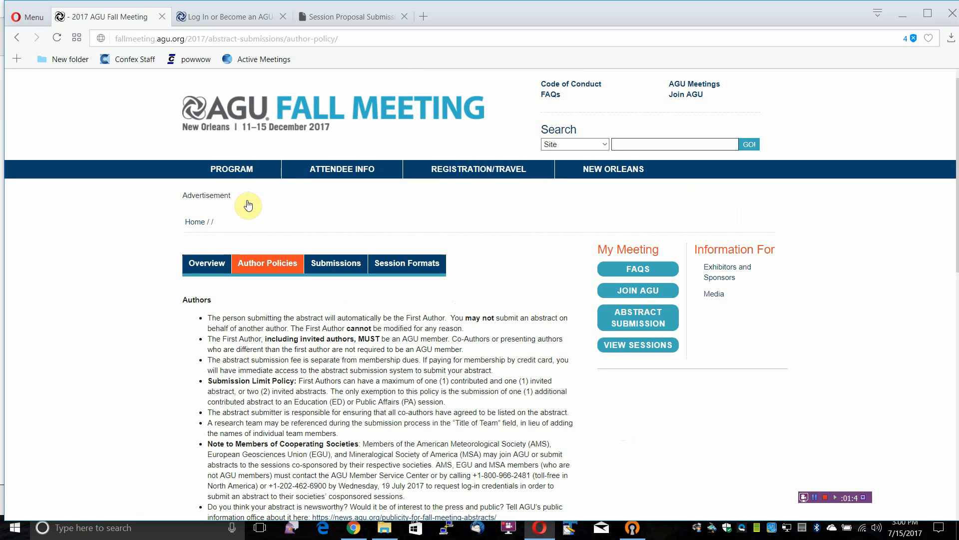